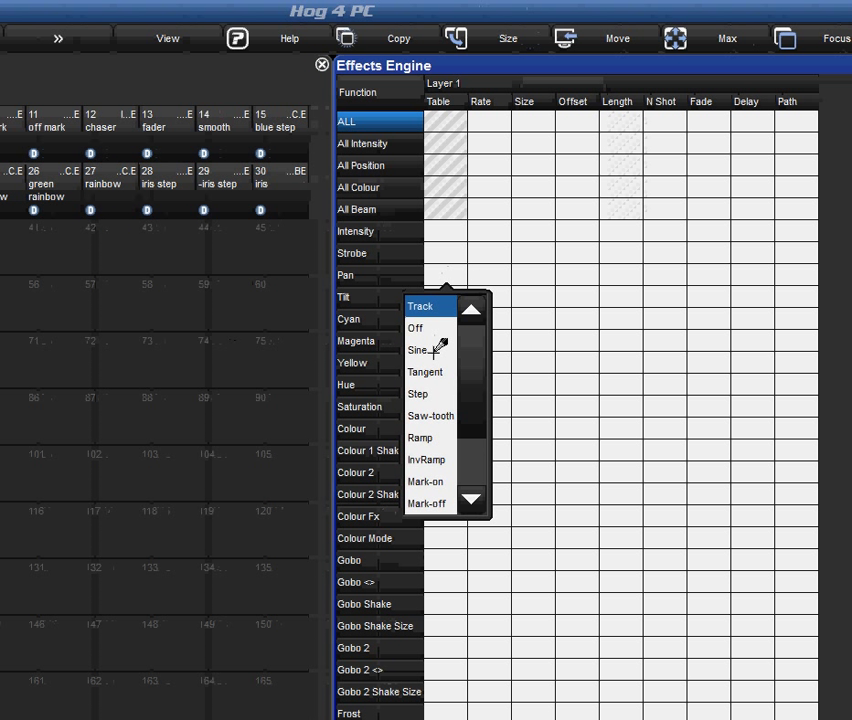
Give the Pan row a Sine table with a size of 15.
{"action": "left_click", "coordinate": [420, 348]}
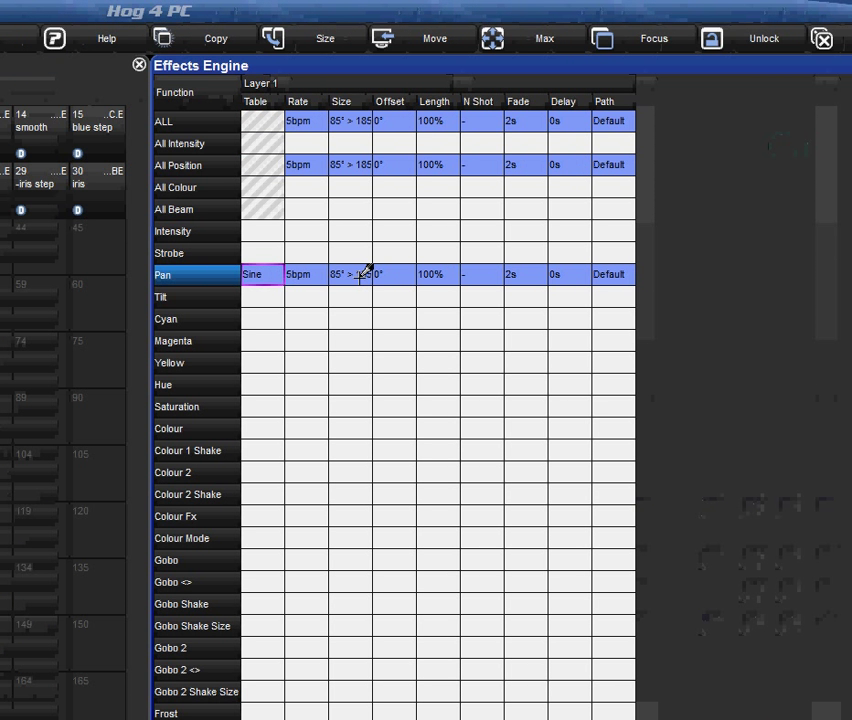
{"action": "left_click", "coordinate": [348, 274]}
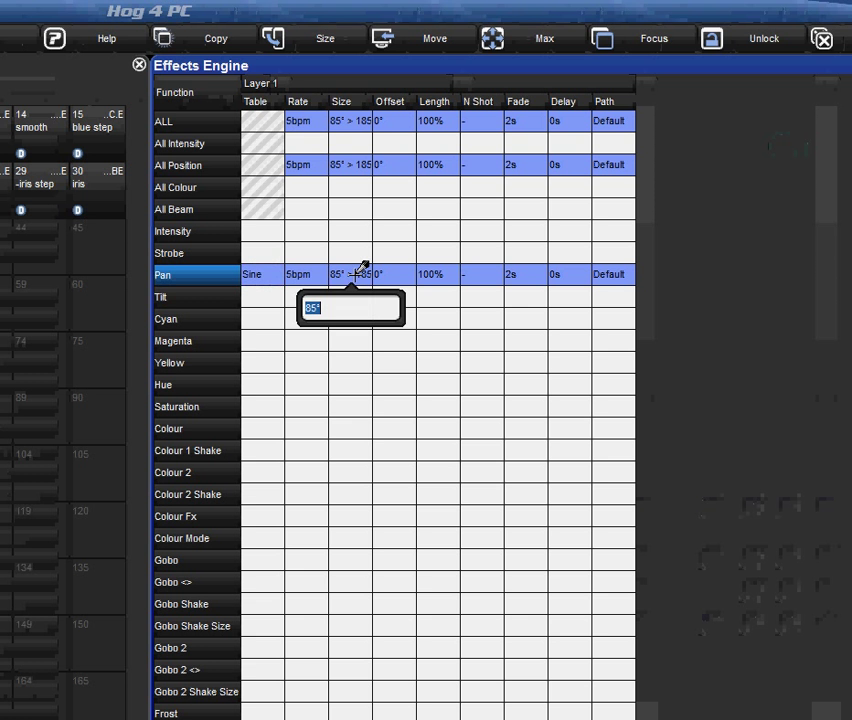
{"action": "type", "text": "15"}
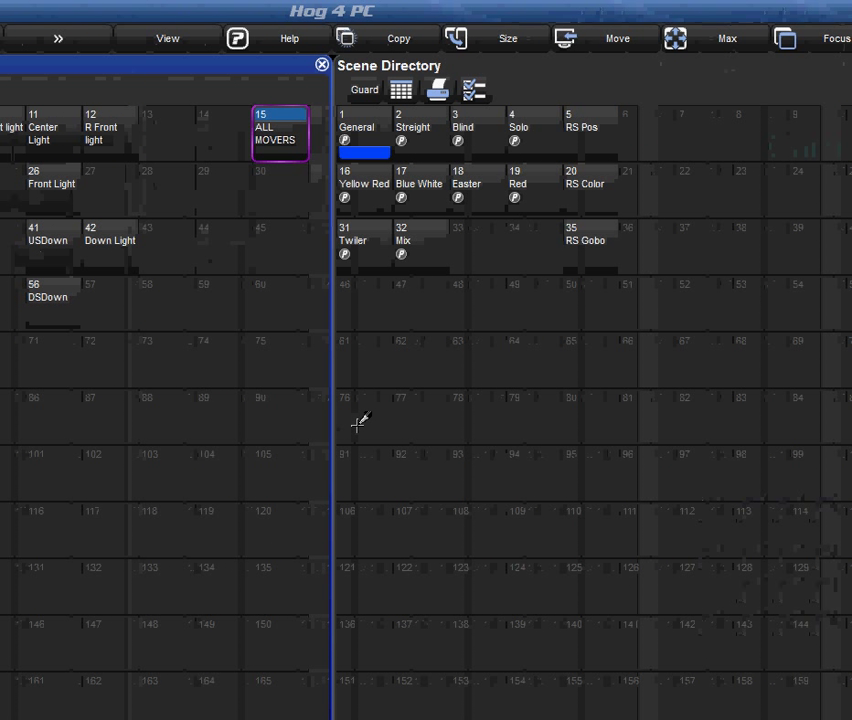
{"action": "mouse_move", "coordinate": [358, 304]}
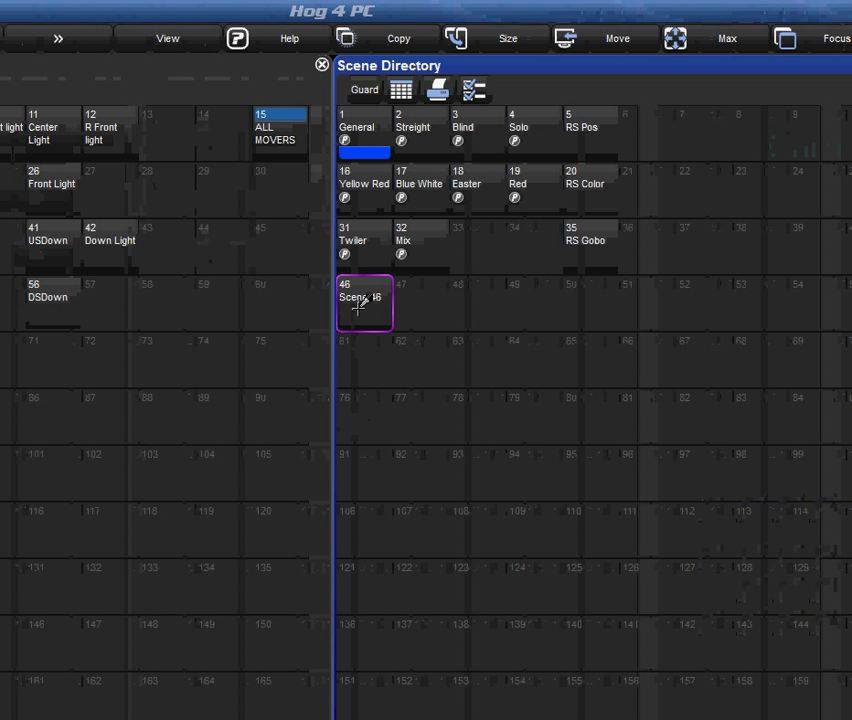
Record scene 46 and Quickname it Big Pan.
{"action": "type", "text": "Big Pan"}
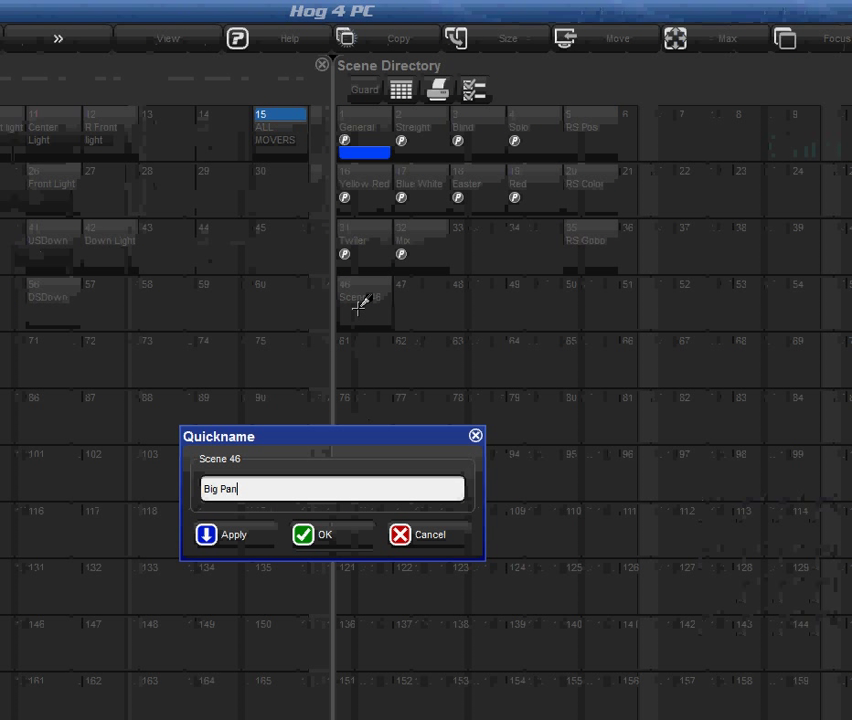
{"action": "left_click", "coordinate": [316, 534]}
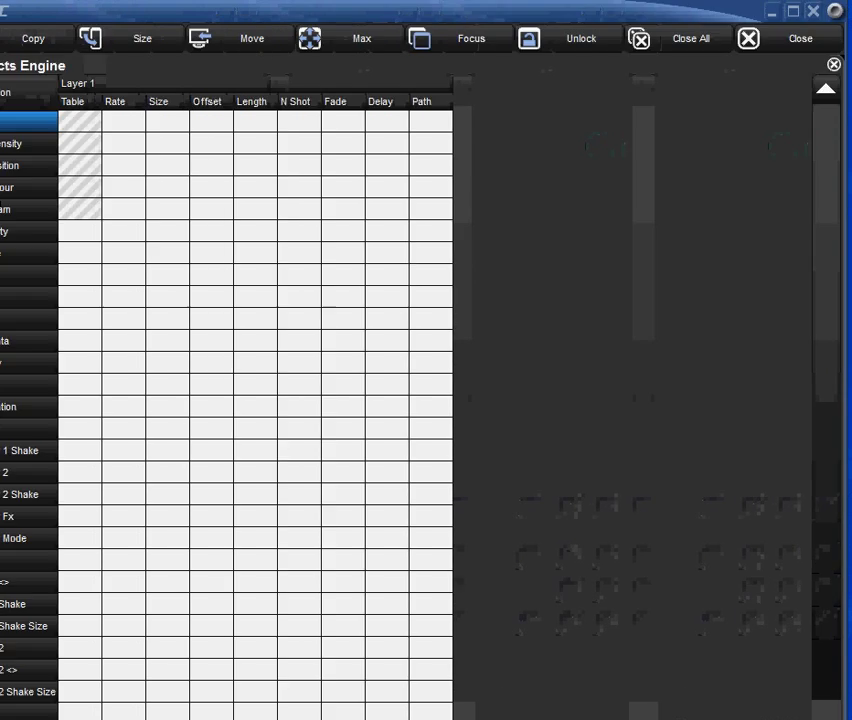
Choose a new waveform table for the movers' Pan row.
{"action": "left_click", "coordinate": [262, 276]}
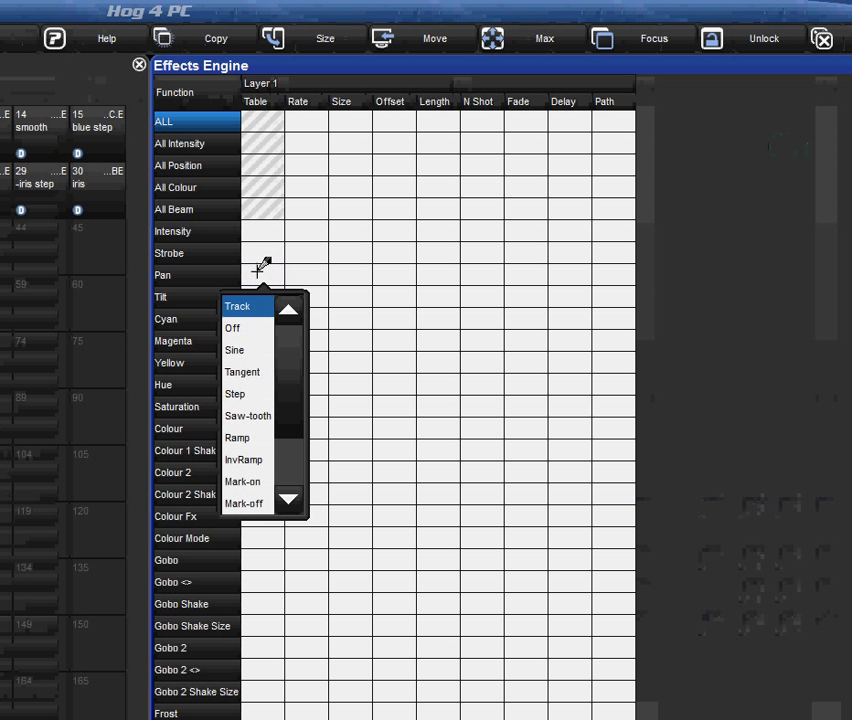
{"action": "left_click", "coordinate": [234, 348]}
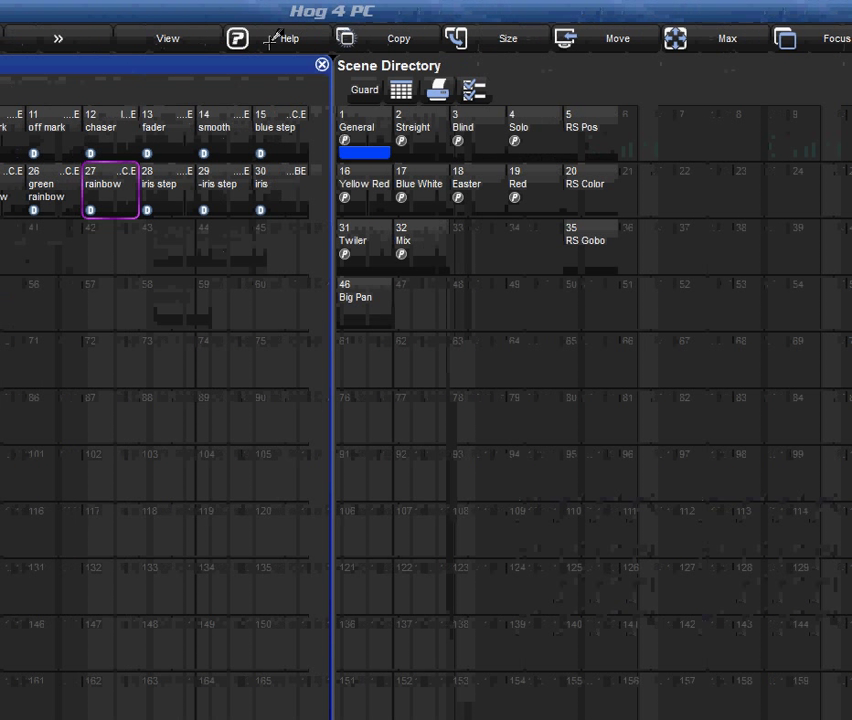
{"action": "mouse_move", "coordinate": [420, 282]}
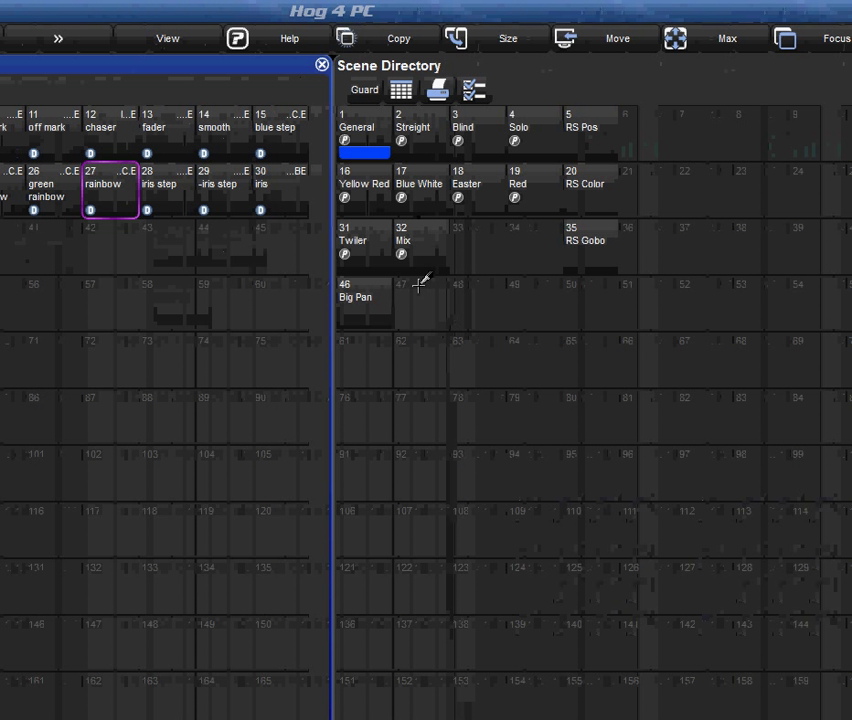
Record scene 47 and Quickname it Little Pan.
{"action": "double_click", "coordinate": [420, 300]}
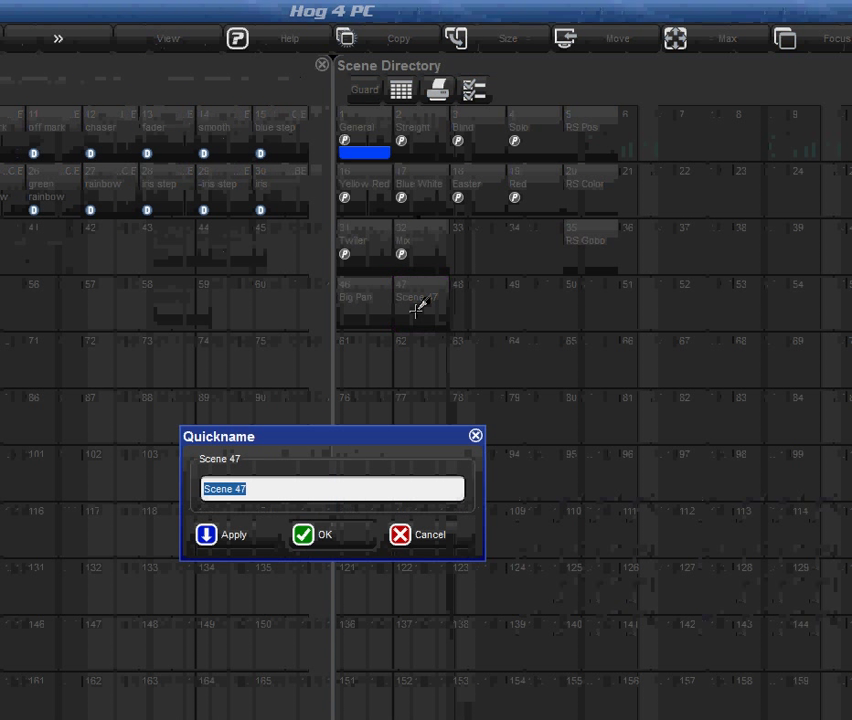
{"action": "type", "text": "Little"}
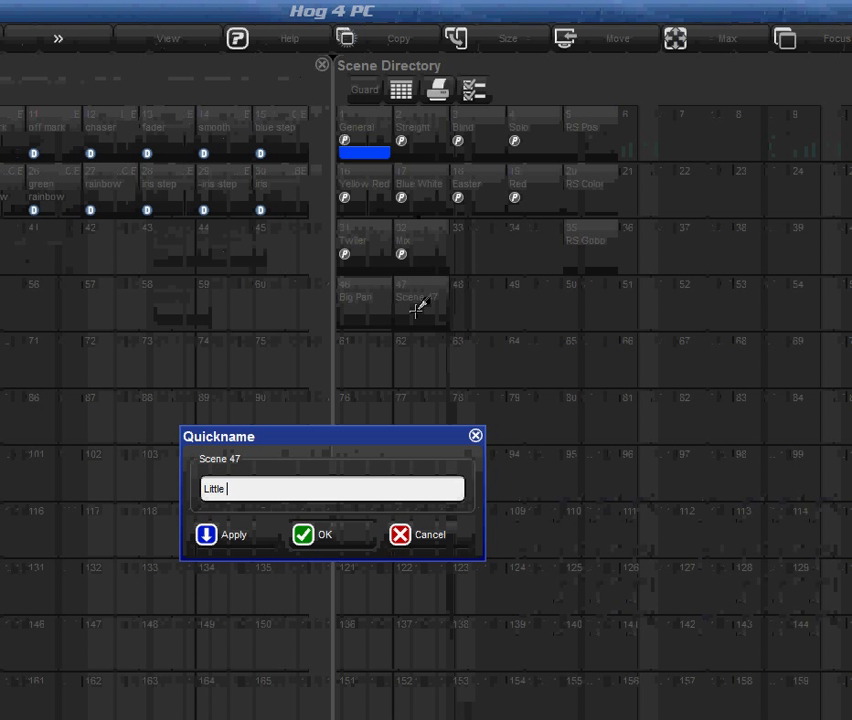
{"action": "left_click", "coordinate": [324, 534]}
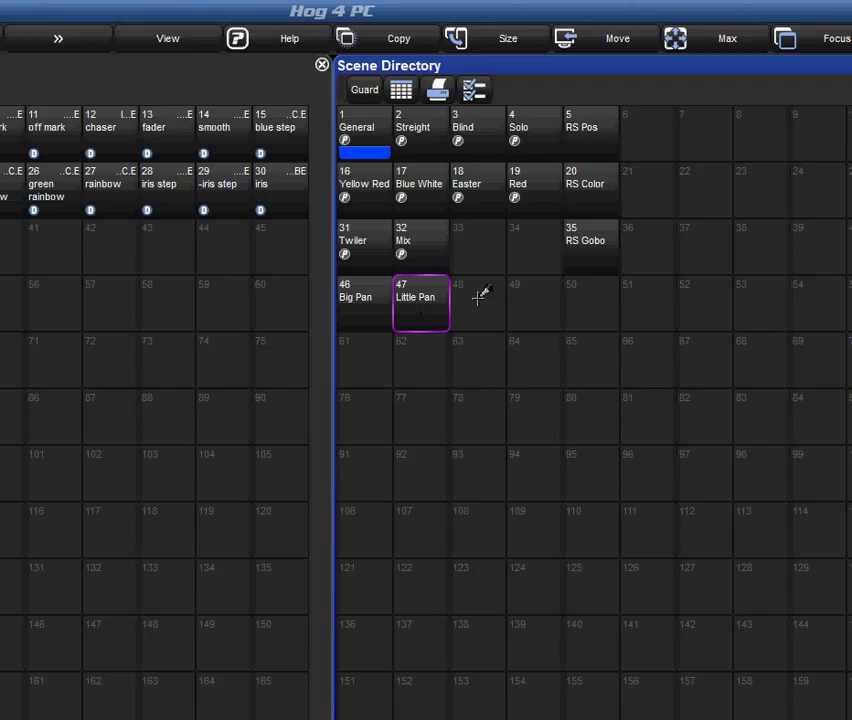
Record scene 48 and confirm its name RS Pan.
{"action": "left_click", "coordinate": [476, 302]}
{"action": "type", "text": "RS"}
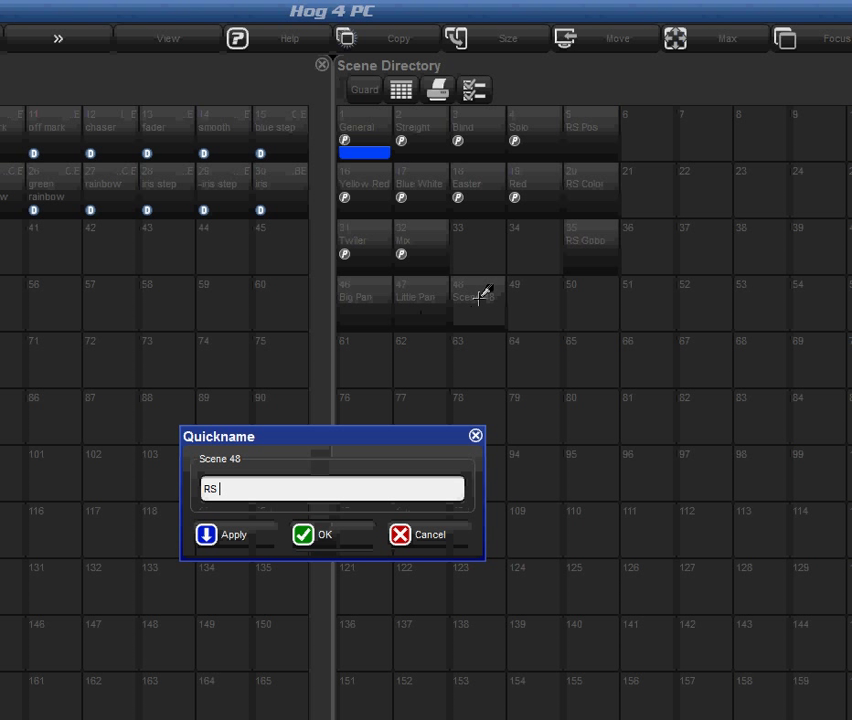
{"action": "left_click", "coordinate": [324, 534]}
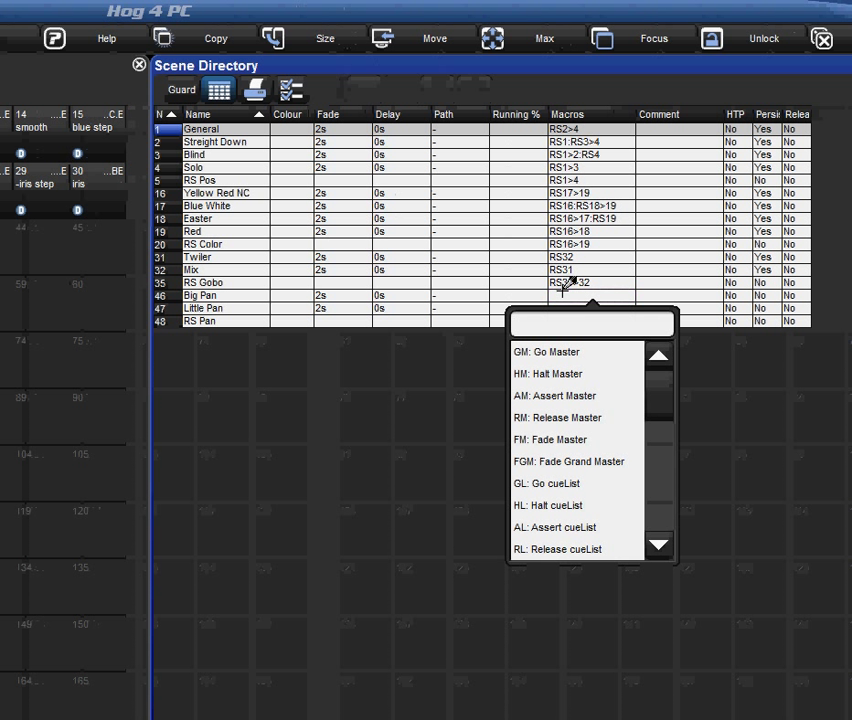
Enter the RS release macros, then play Little Pan and RS Pan to test them.
{"action": "type", "text": "RS46>47"}
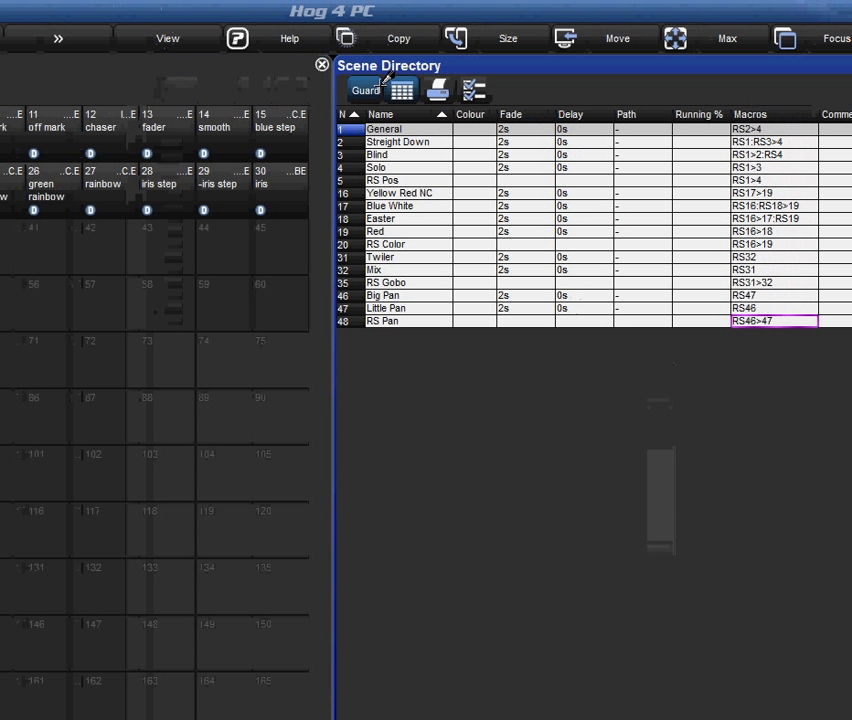
{"action": "left_click", "coordinate": [400, 90]}
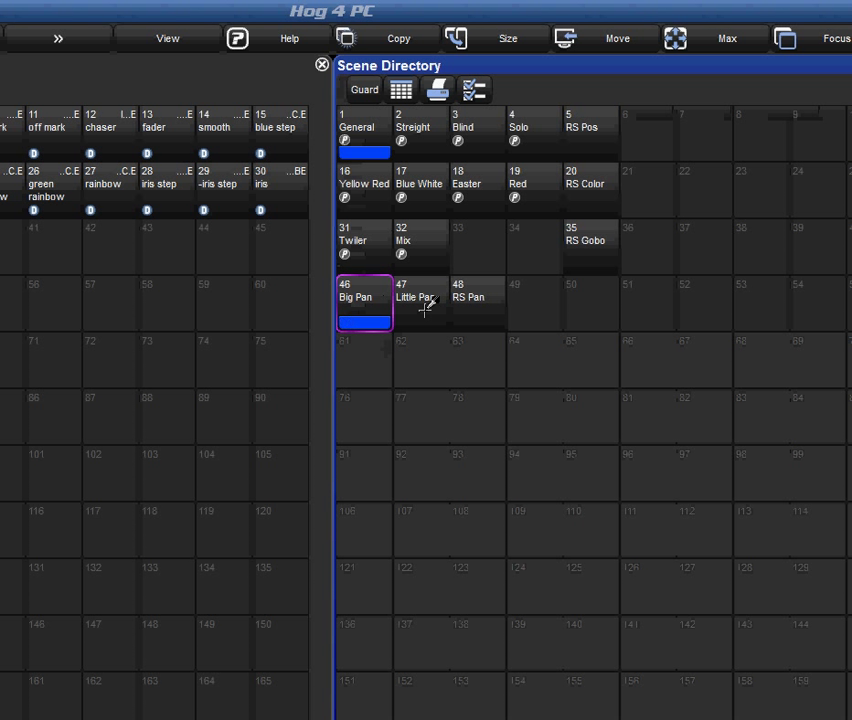
{"action": "left_click", "coordinate": [420, 296]}
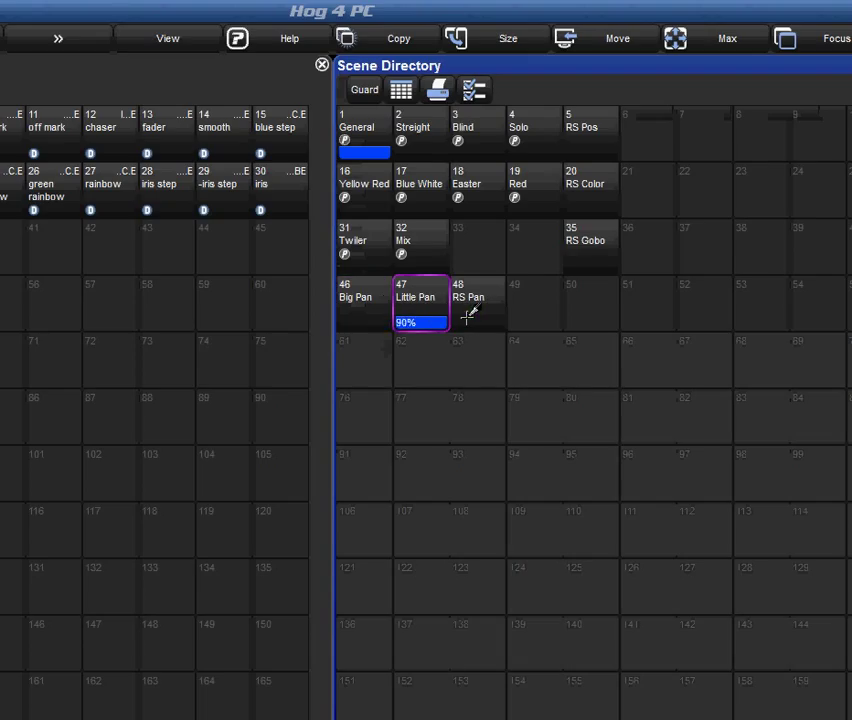
{"action": "left_click", "coordinate": [478, 300]}
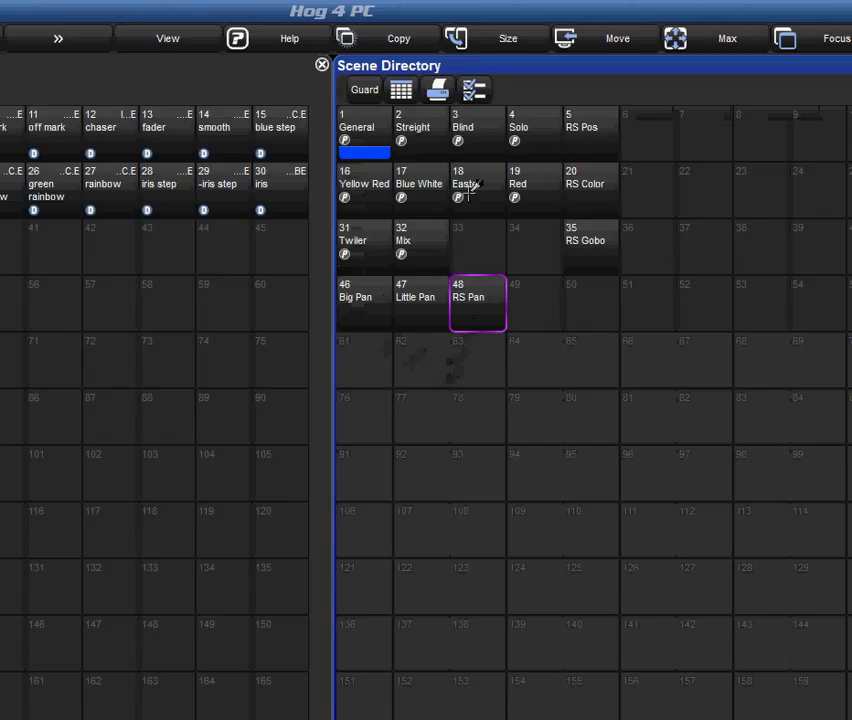
Record scene 51 and name it Big Chorus.
{"action": "left_click", "coordinate": [364, 184]}
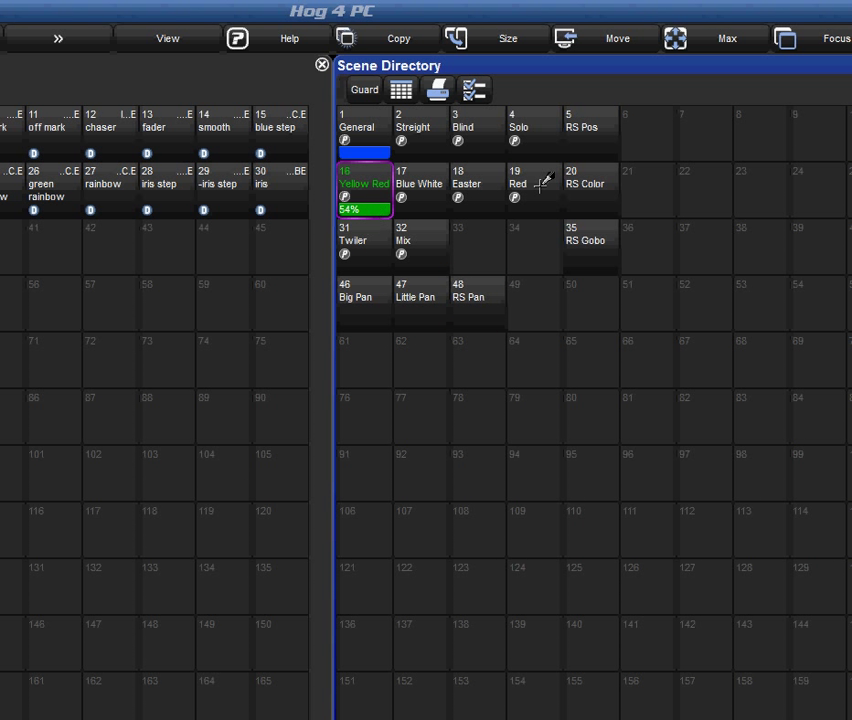
{"action": "left_click", "coordinate": [534, 190]}
{"action": "type", "text": "B"}
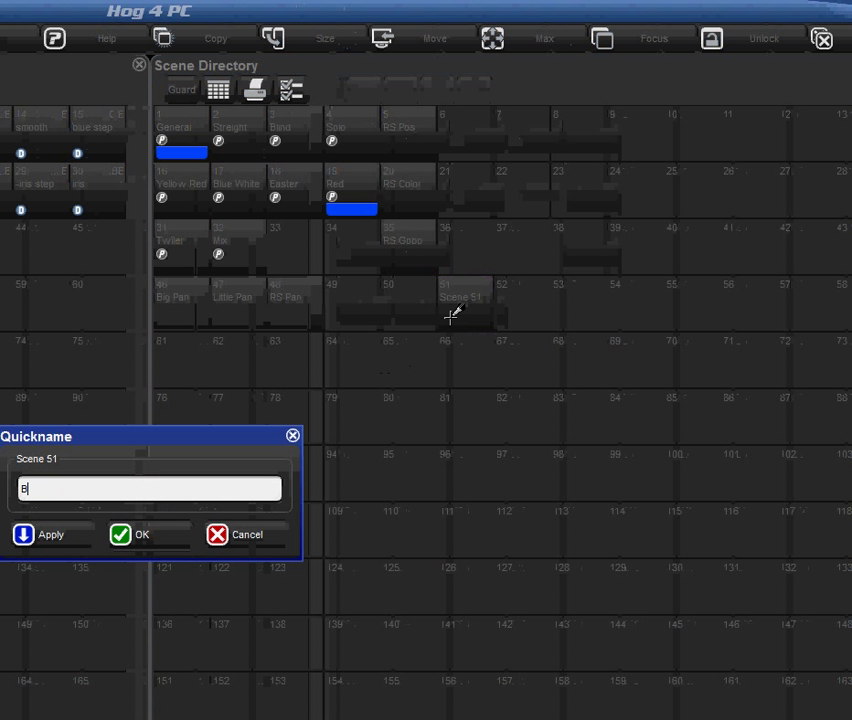
{"action": "type", "text": "ig Chor"}
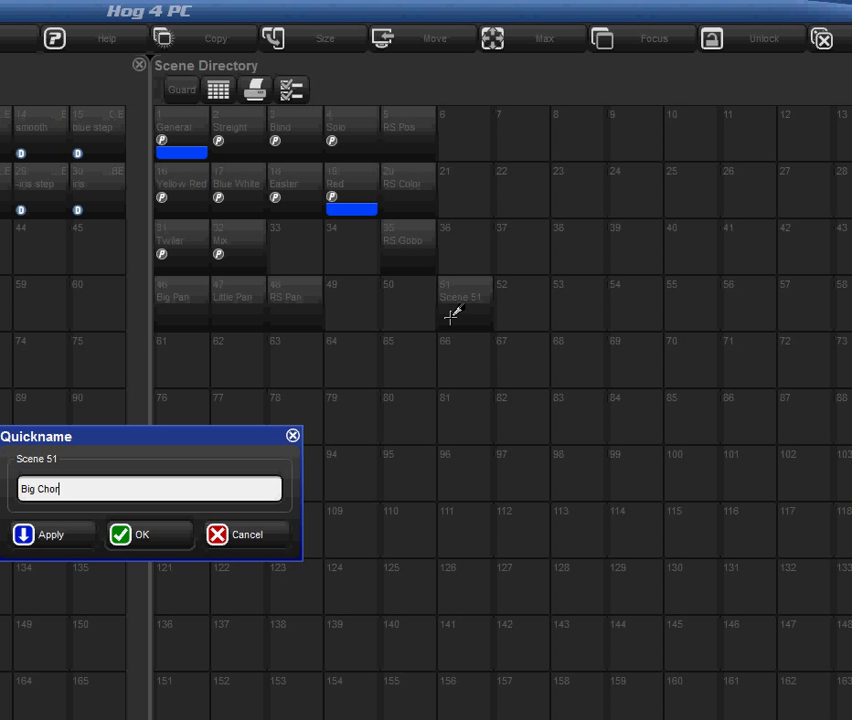
{"action": "left_click", "coordinate": [140, 534]}
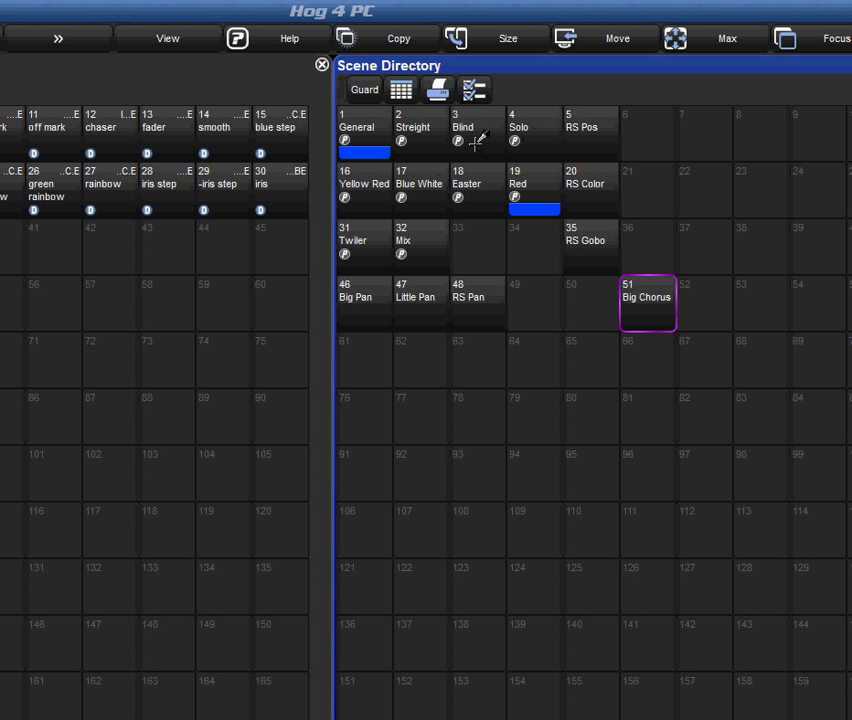
{"action": "mouse_move", "coordinate": [432, 188]}
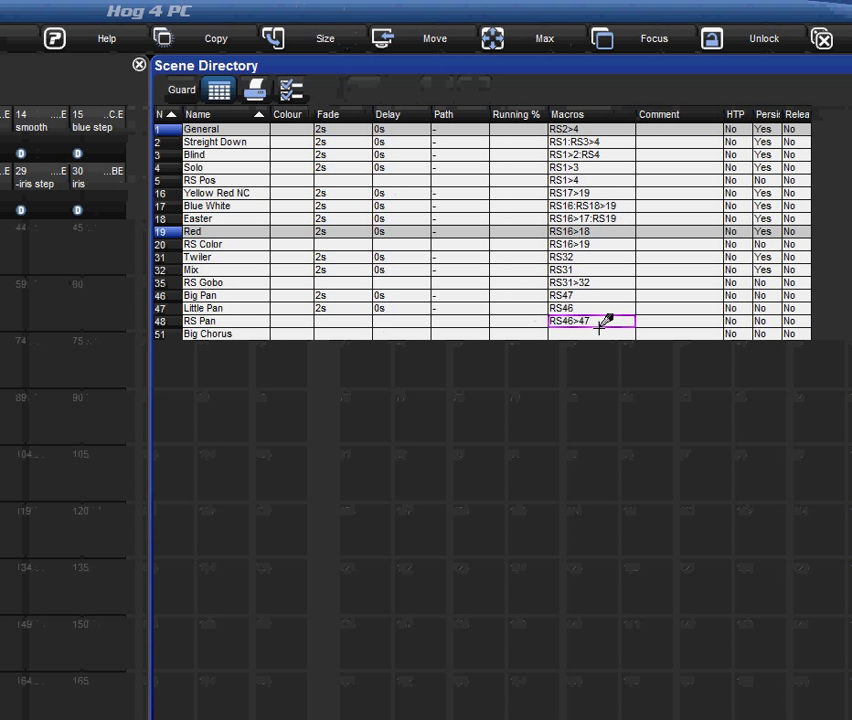
Enter Go Scene macro GS3:GS17:GS46 in Big Chorus's Macros cell.
{"action": "left_click", "coordinate": [590, 320]}
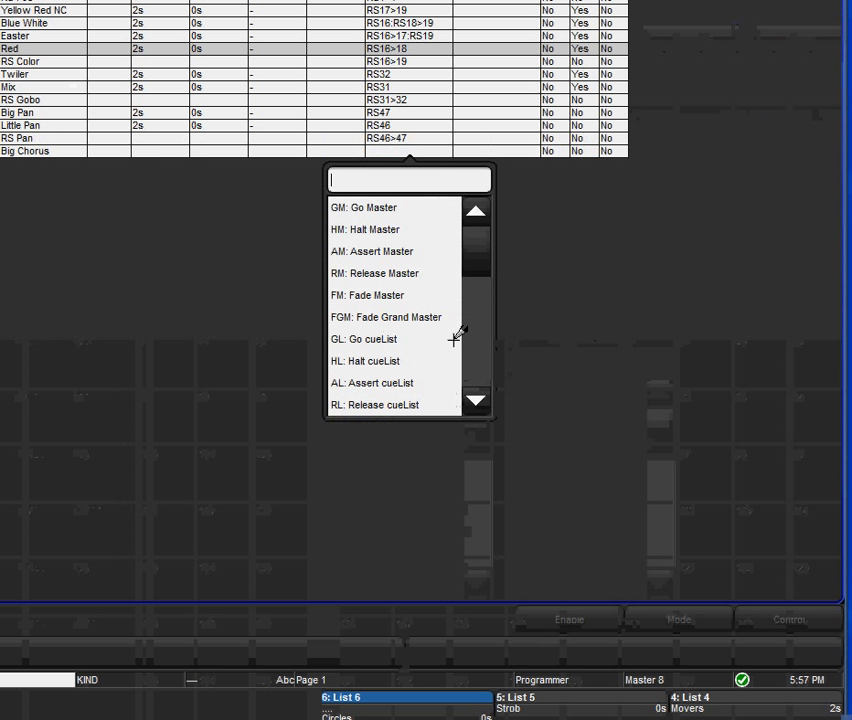
{"action": "scroll", "scroll_direction": "down", "scroll_amount": 3}
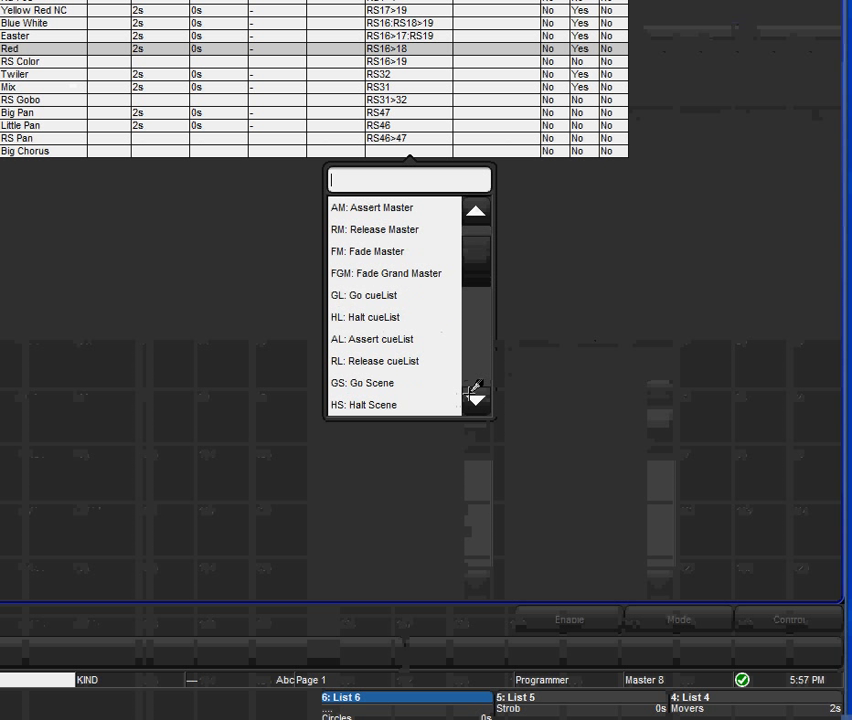
{"action": "type", "text": "GS"}
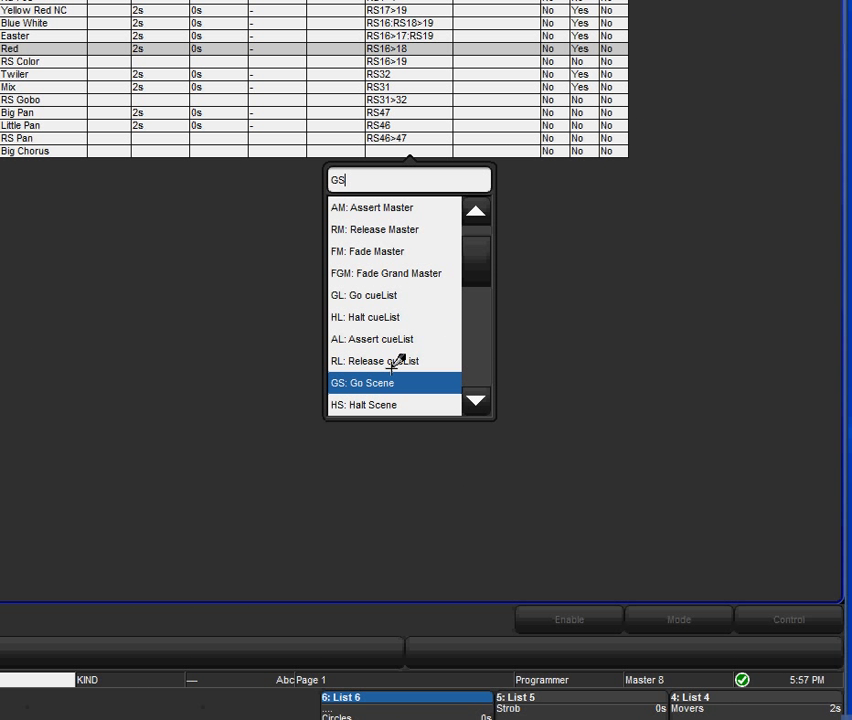
{"action": "mouse_move", "coordinate": [256, 212]}
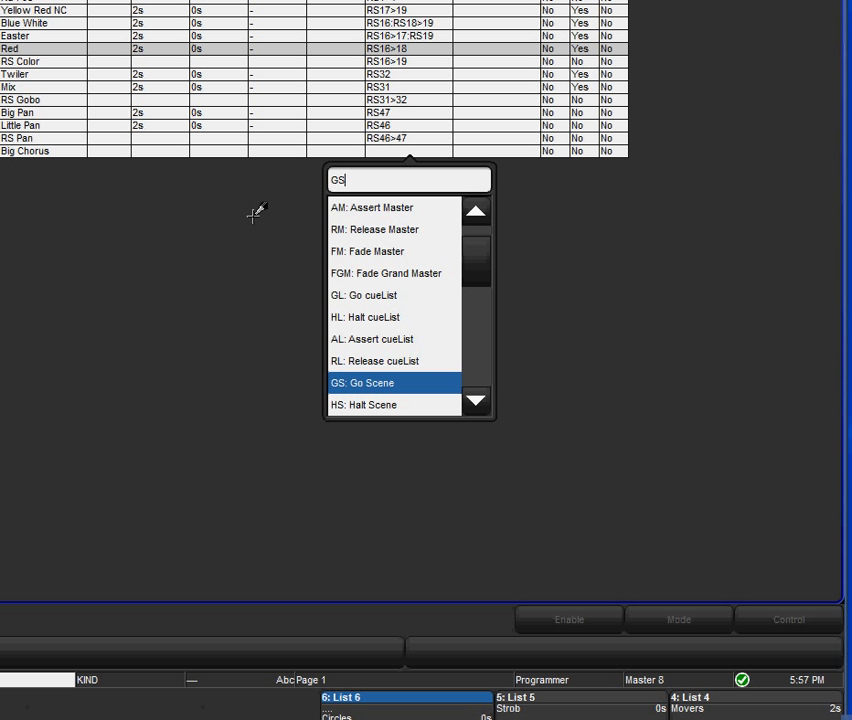
{"action": "left_click", "coordinate": [362, 382]}
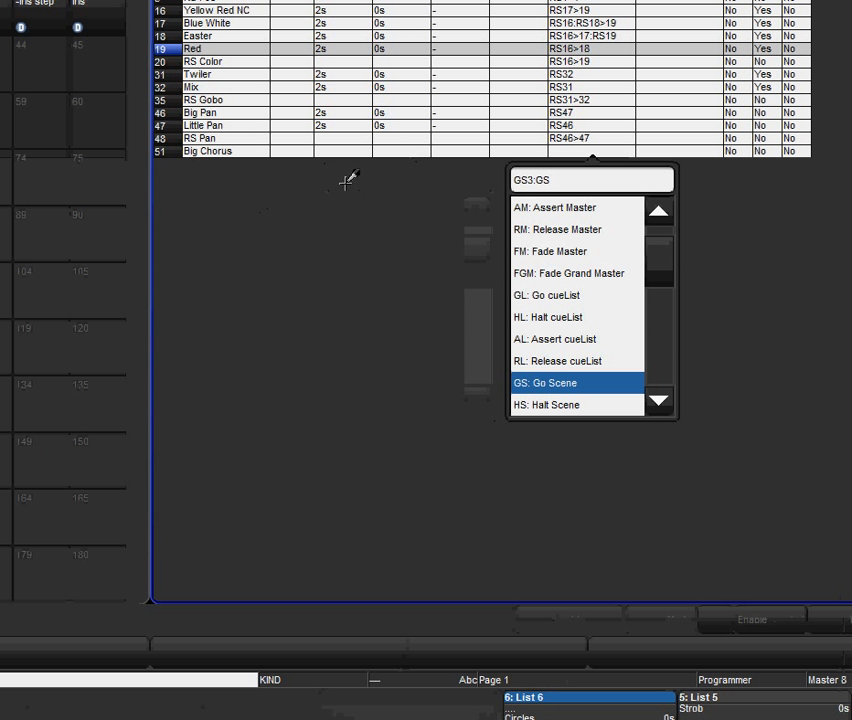
{"action": "type", "text": "17:GS"}
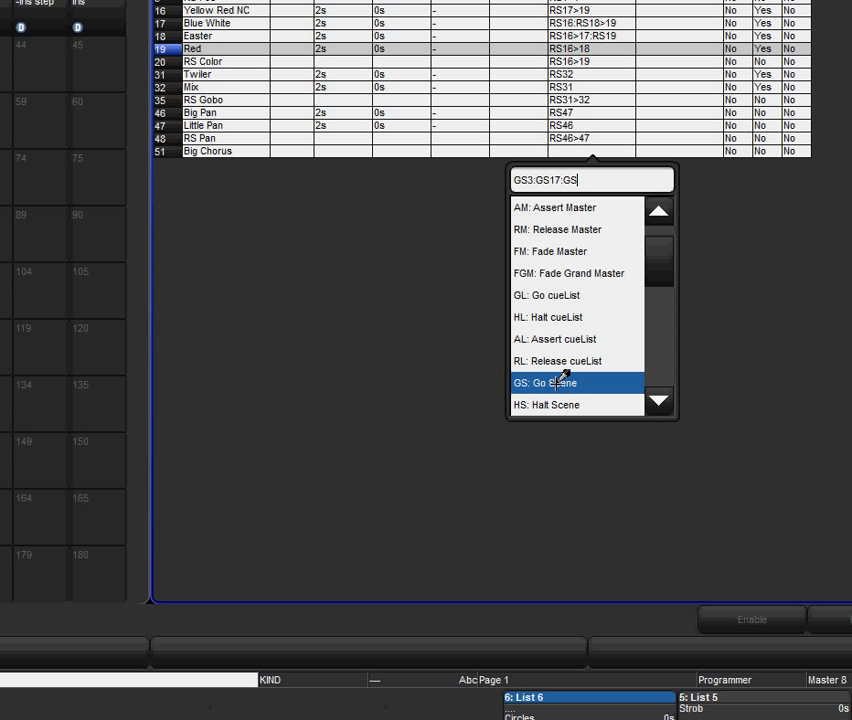
{"action": "type", "text": "46"}
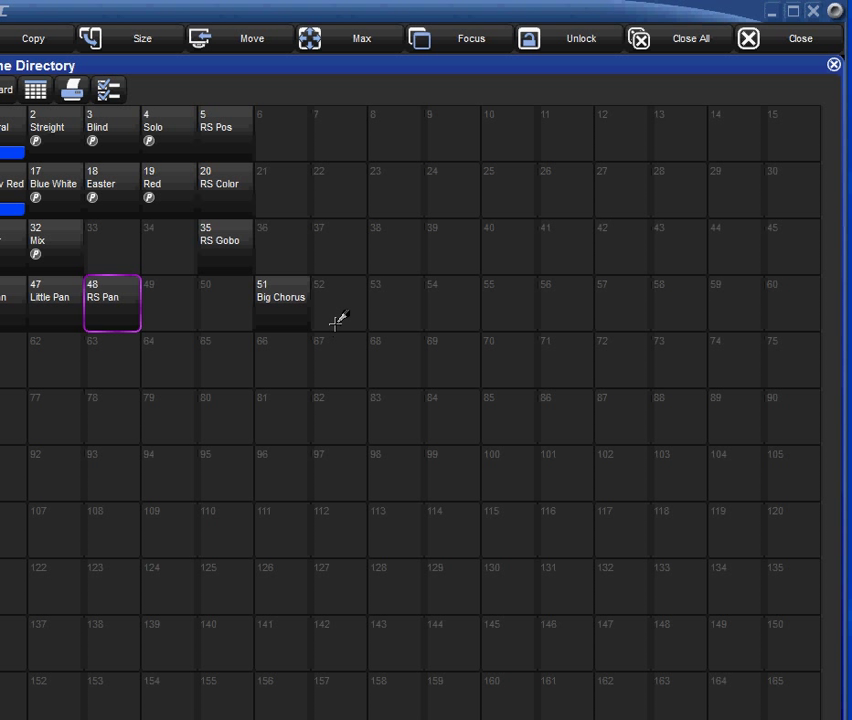
Record the Verse scene and enter its Go Scene macro numbers.
{"action": "left_click", "coordinate": [340, 304]}
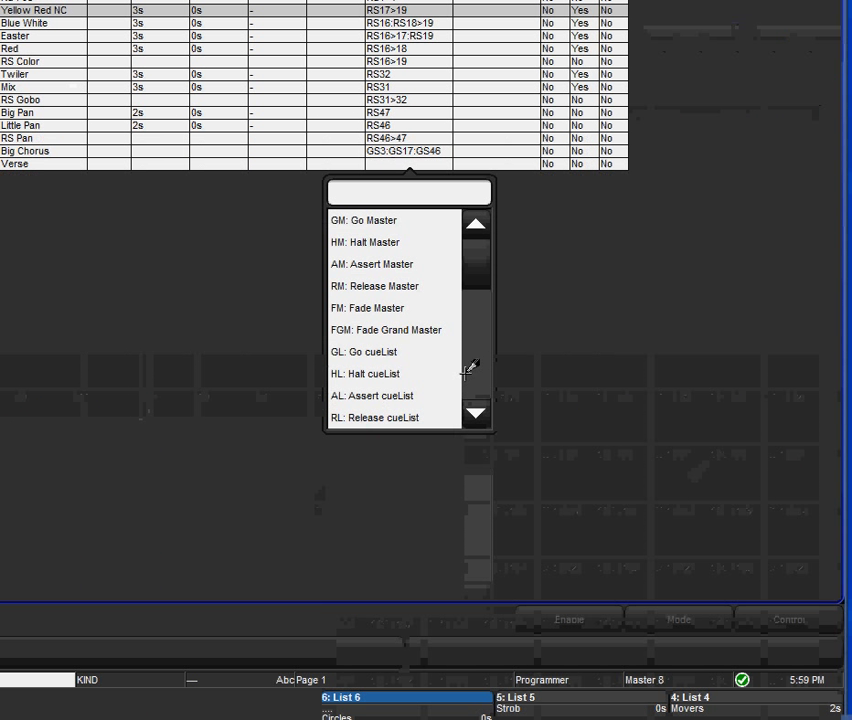
{"action": "type", "text": "GS"}
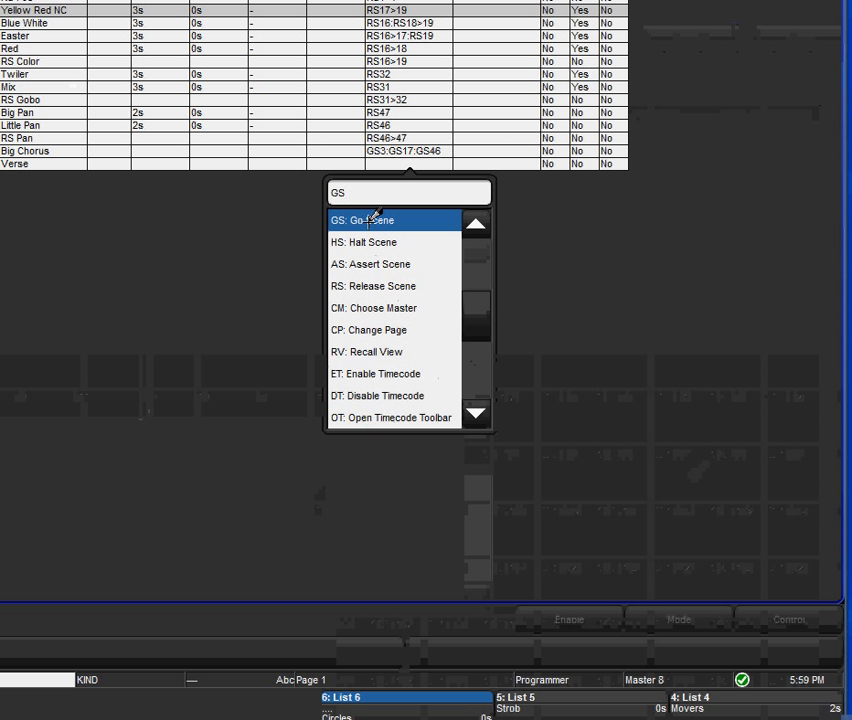
{"action": "type", "text": "1:GS"}
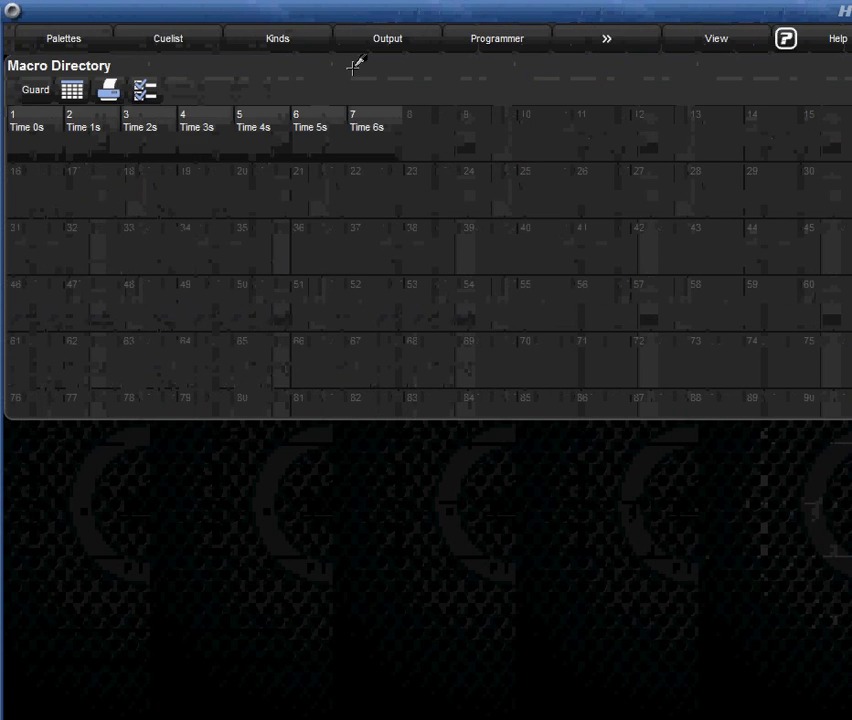
{"action": "mouse_move", "coordinate": [422, 38]}
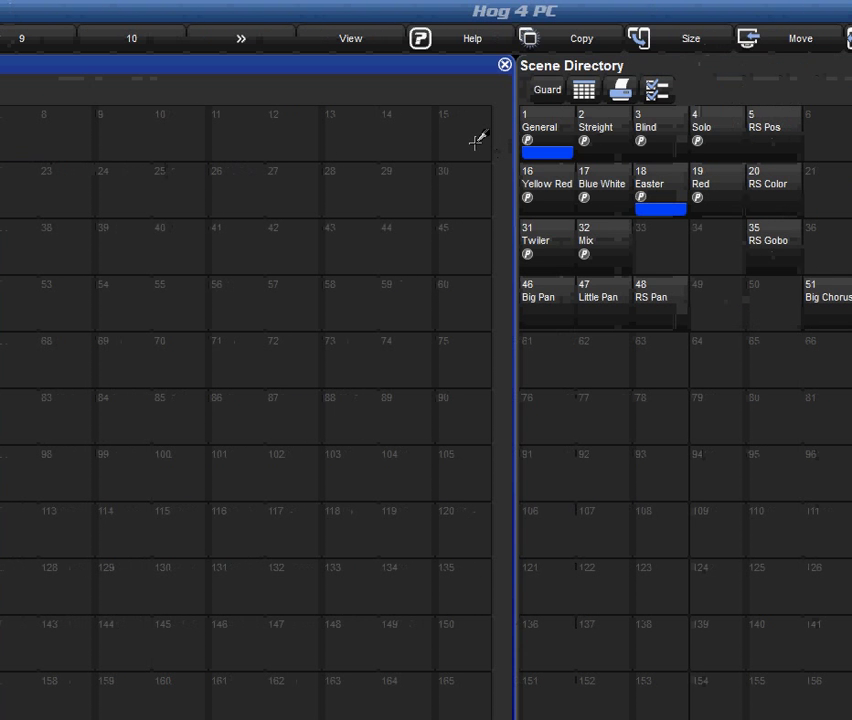
Bring the Macro Directory back in front for the show layout.
{"action": "left_click", "coordinate": [546, 130]}
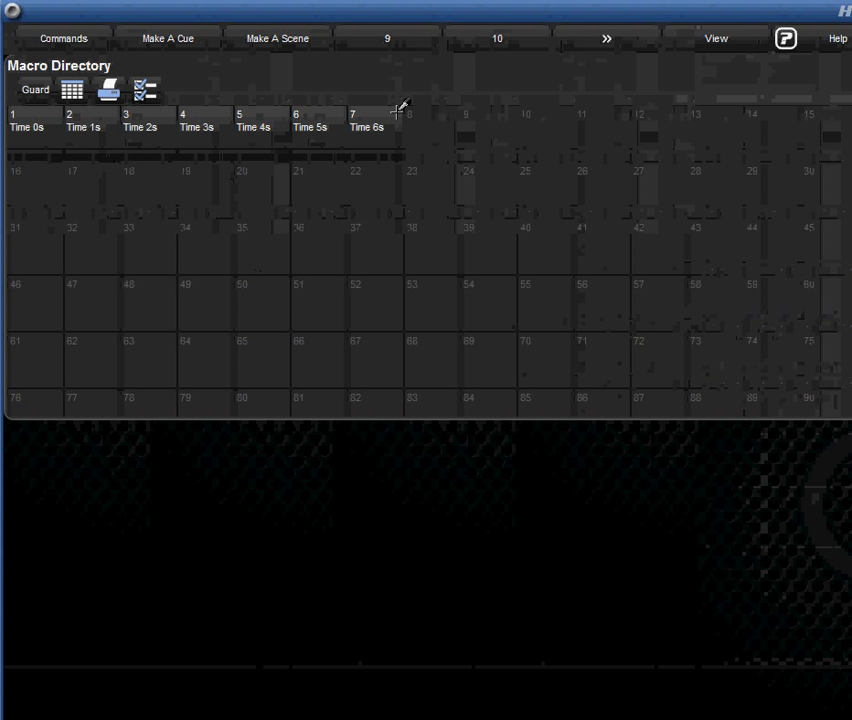
{"action": "mouse_move", "coordinate": [548, 30]}
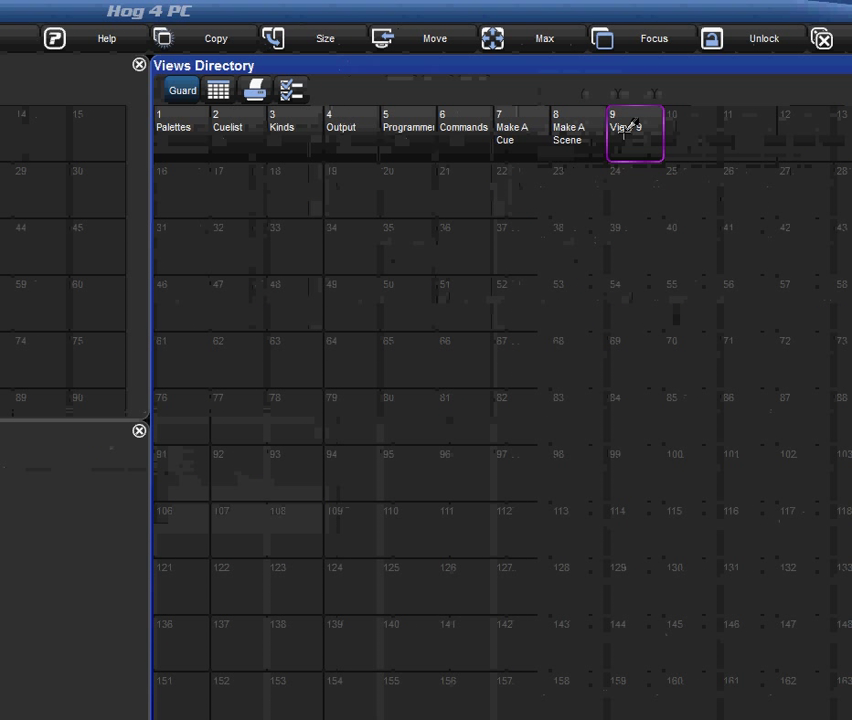
Name the new view 9 Show Time.
{"action": "type", "text": "SHOW T"}
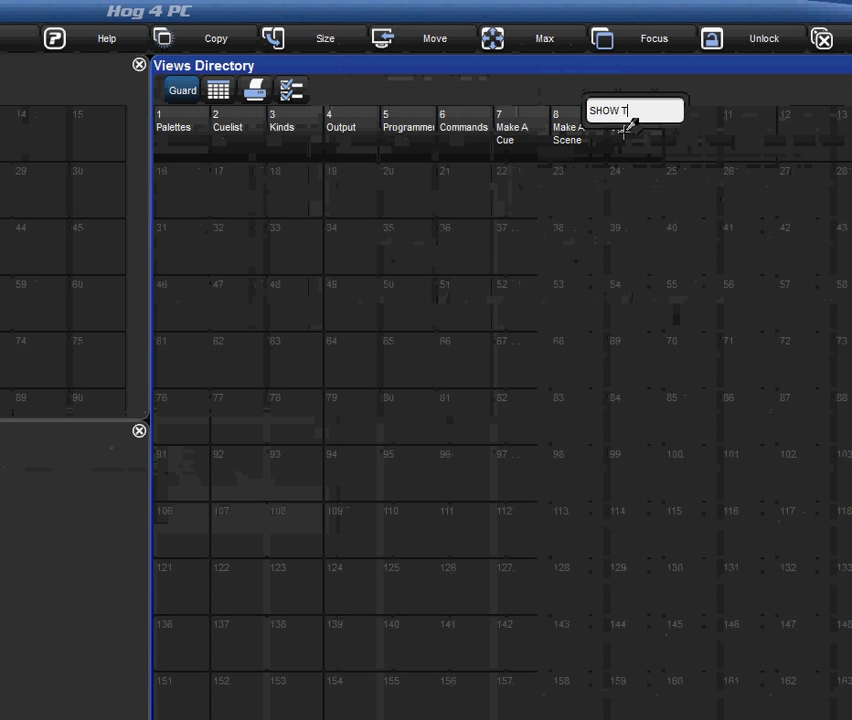